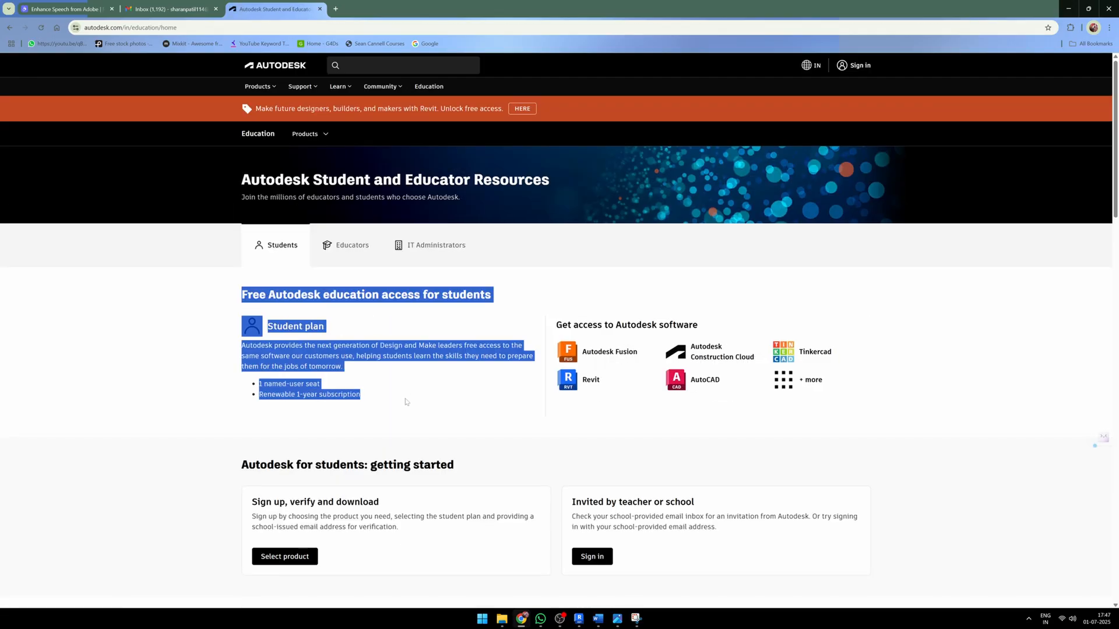
# Step: Scroll down the Autodesk education page before moving to the Google results for 'autodesk'
pyautogui.scroll(-3)
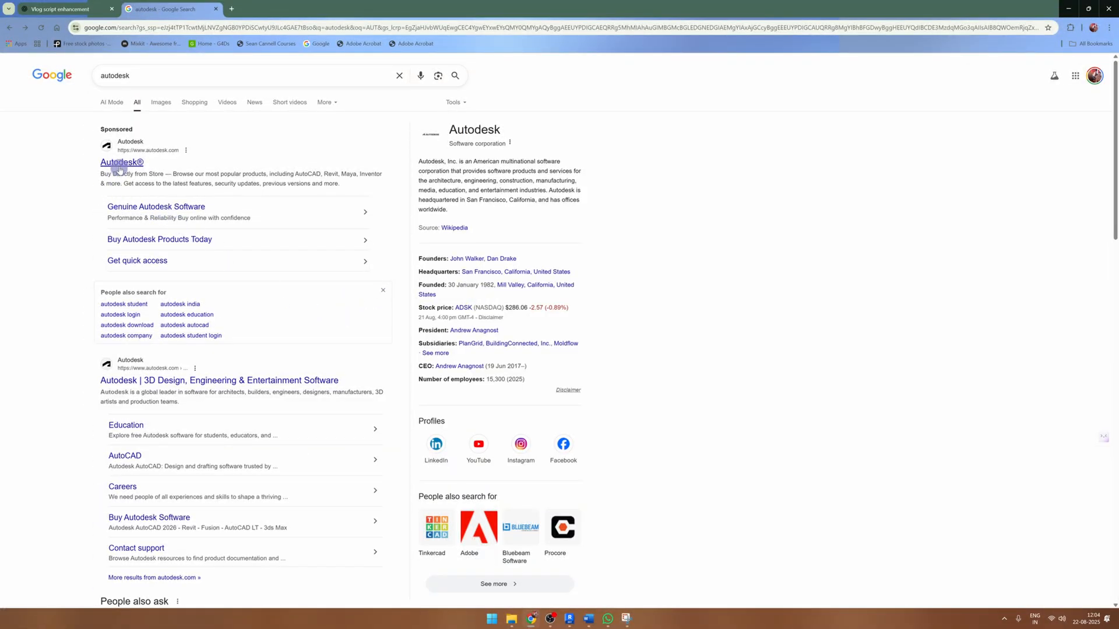
# Step: Reach the account's Download your software page via Autodesk site > Support > Downloads
pyautogui.click(122, 162)
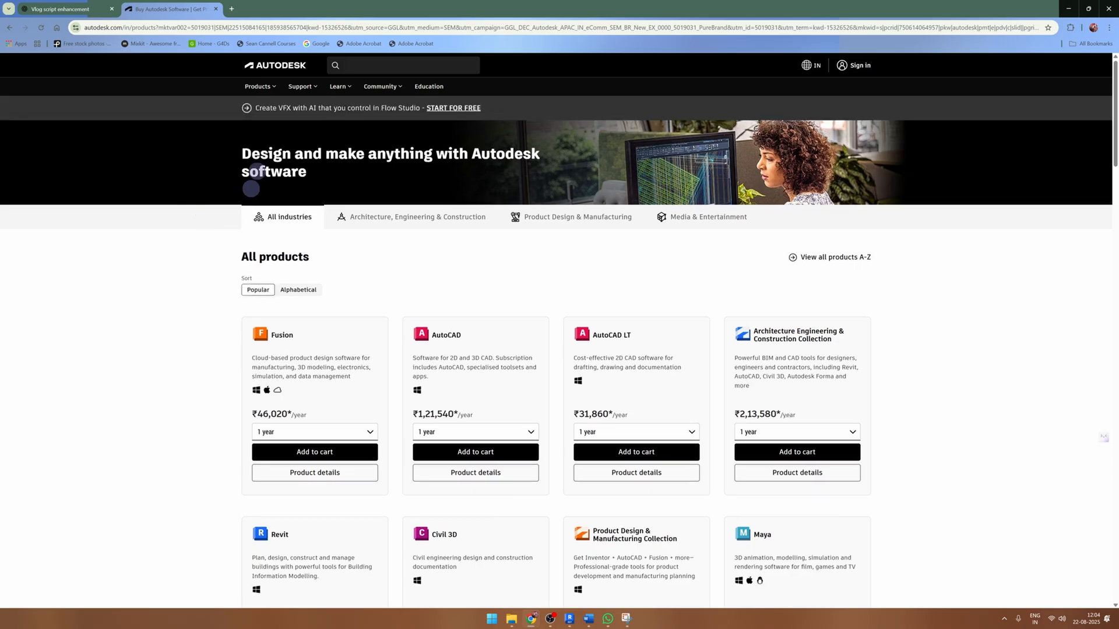
pyautogui.click(300, 86)
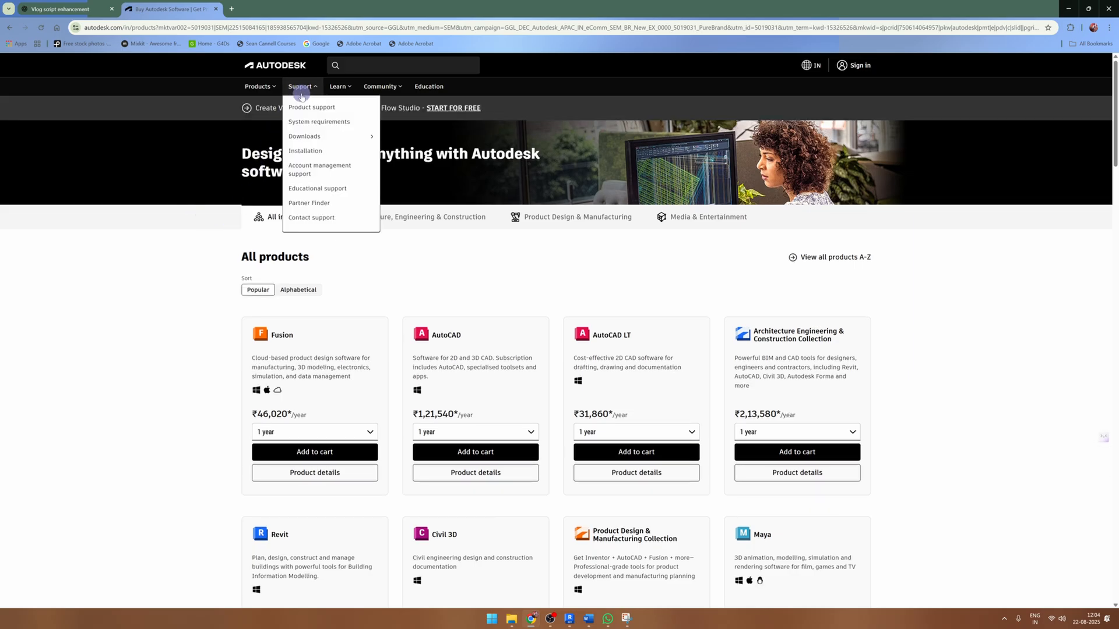
pyautogui.click(304, 135)
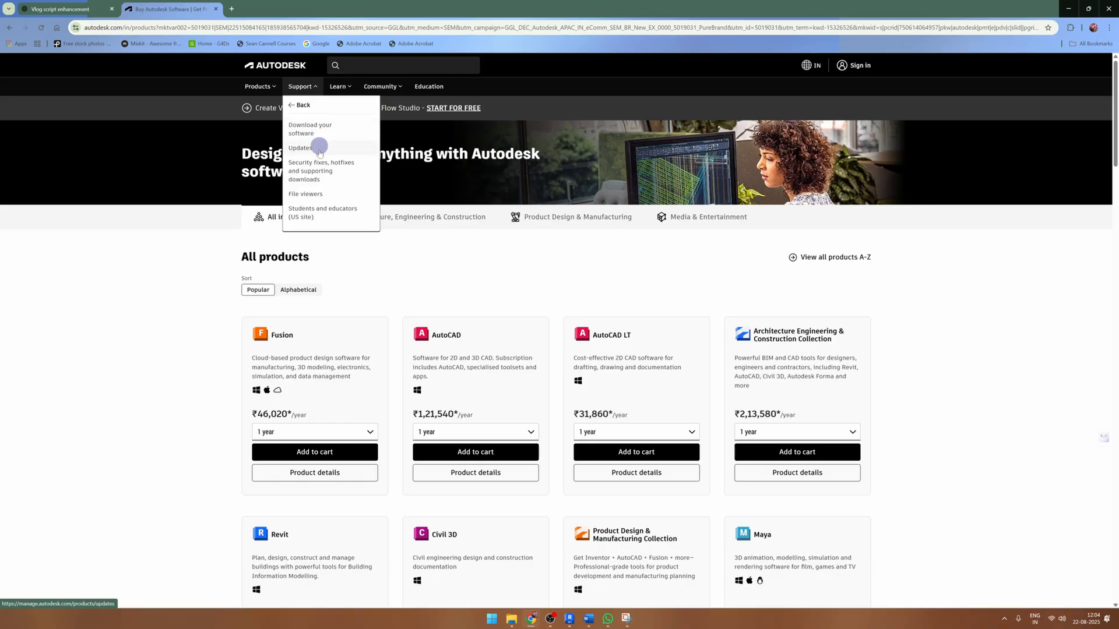
pyautogui.moveTo(319, 131)
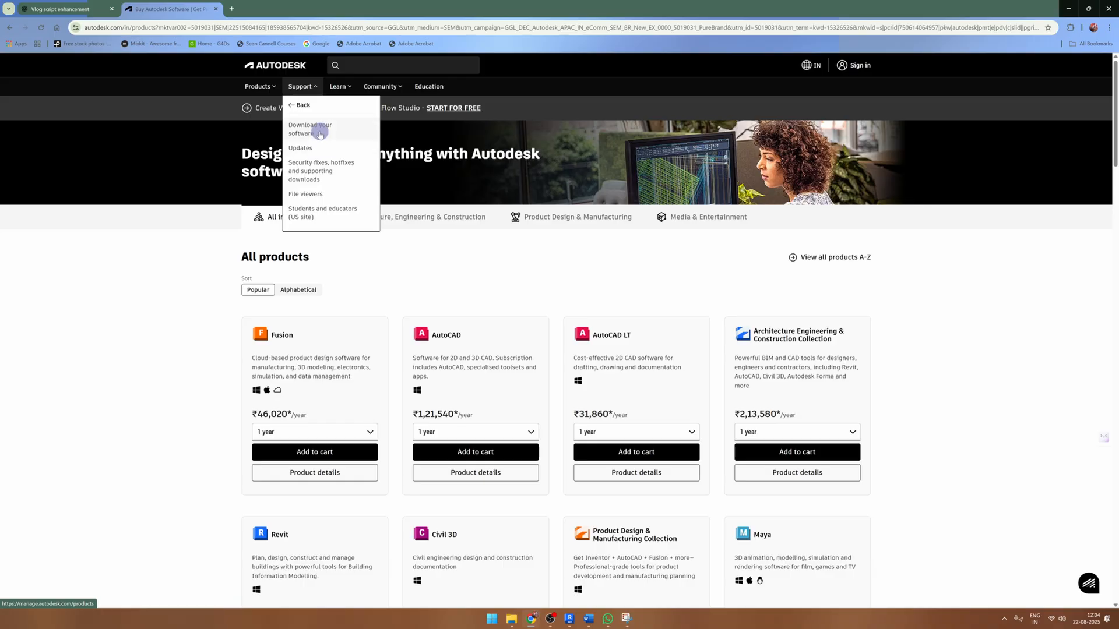
pyautogui.click(310, 128)
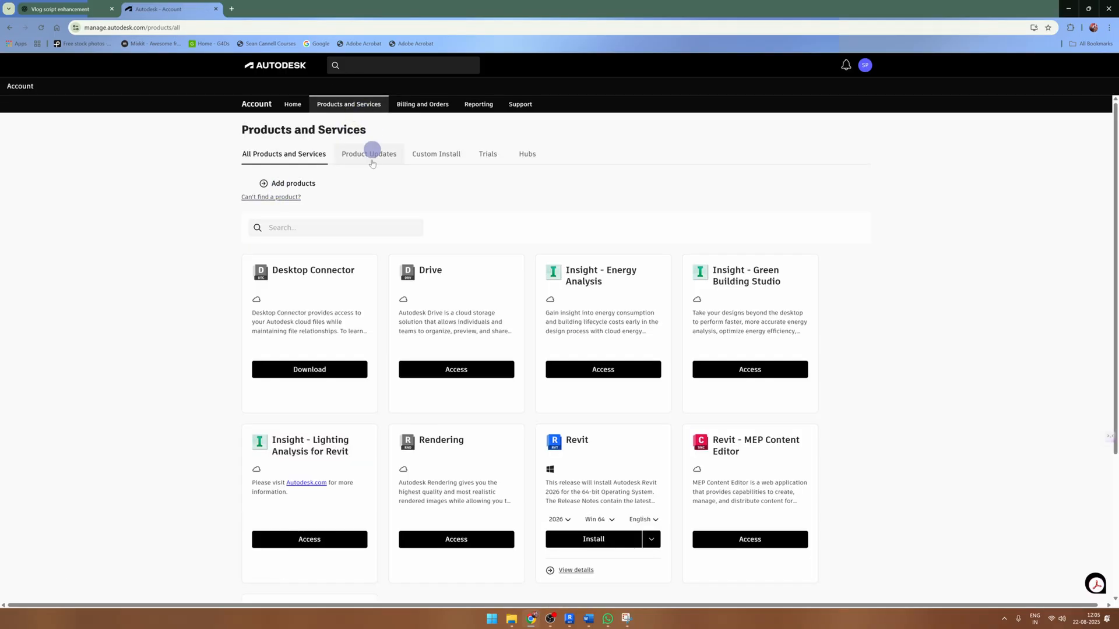
pyautogui.scroll(-3)
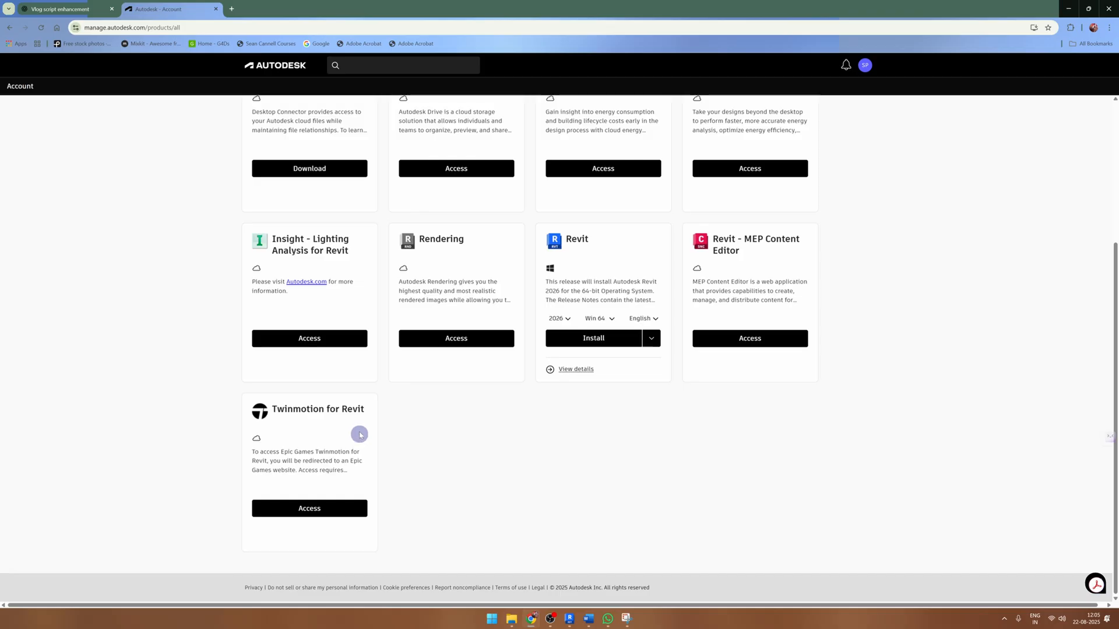
pyautogui.moveTo(389, 415)
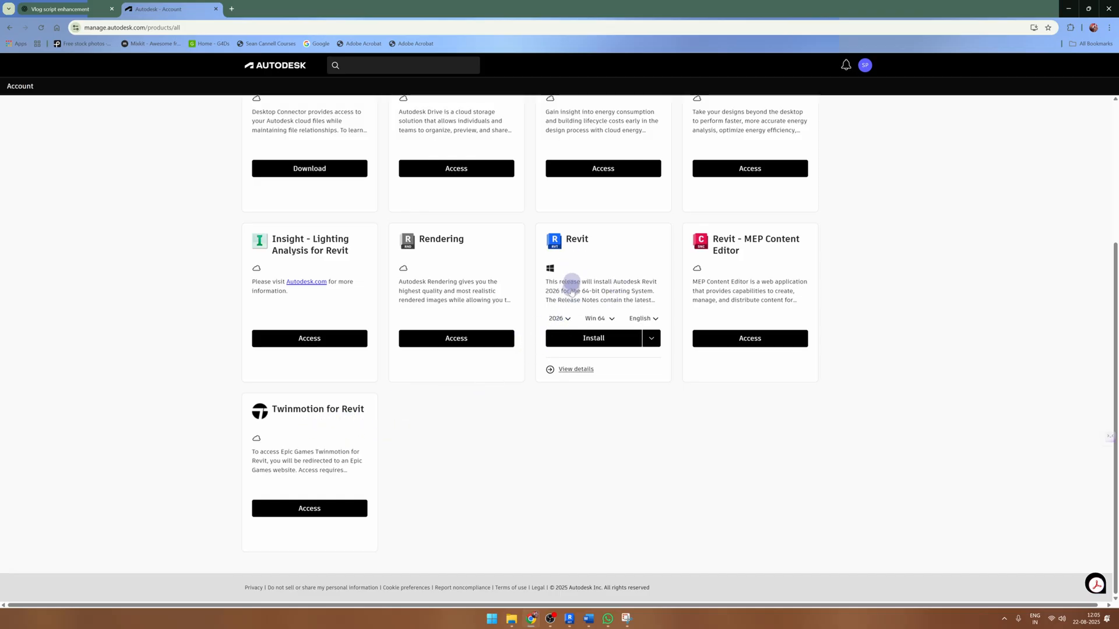
# Step: Keep Revit 2026 and choose Download from the Install options to get its installer file
pyautogui.click(559, 318)
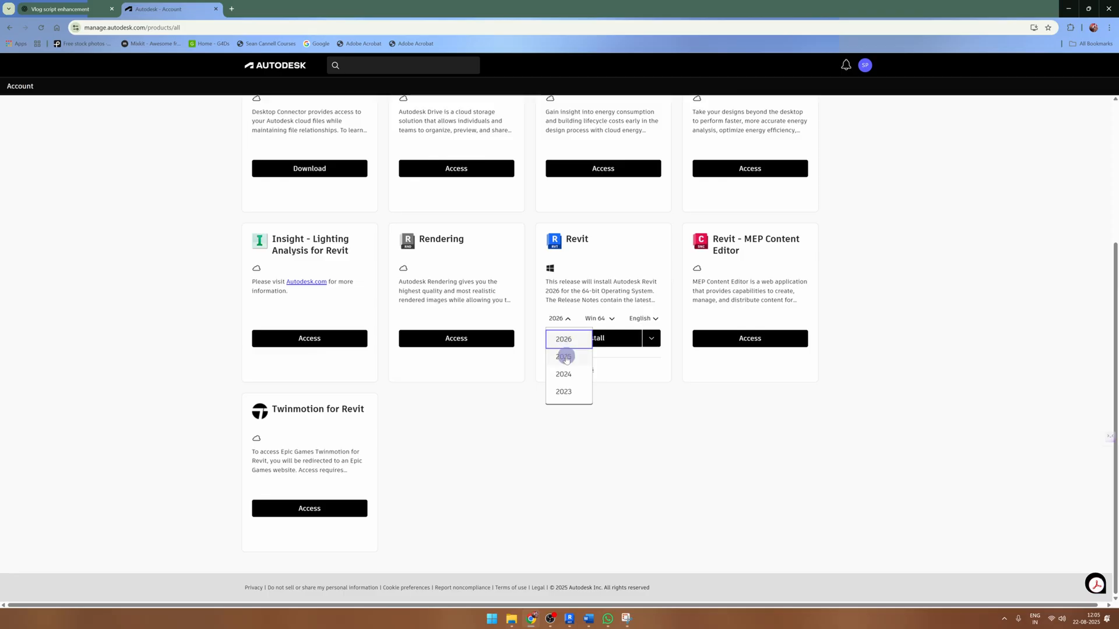
pyautogui.moveTo(566, 395)
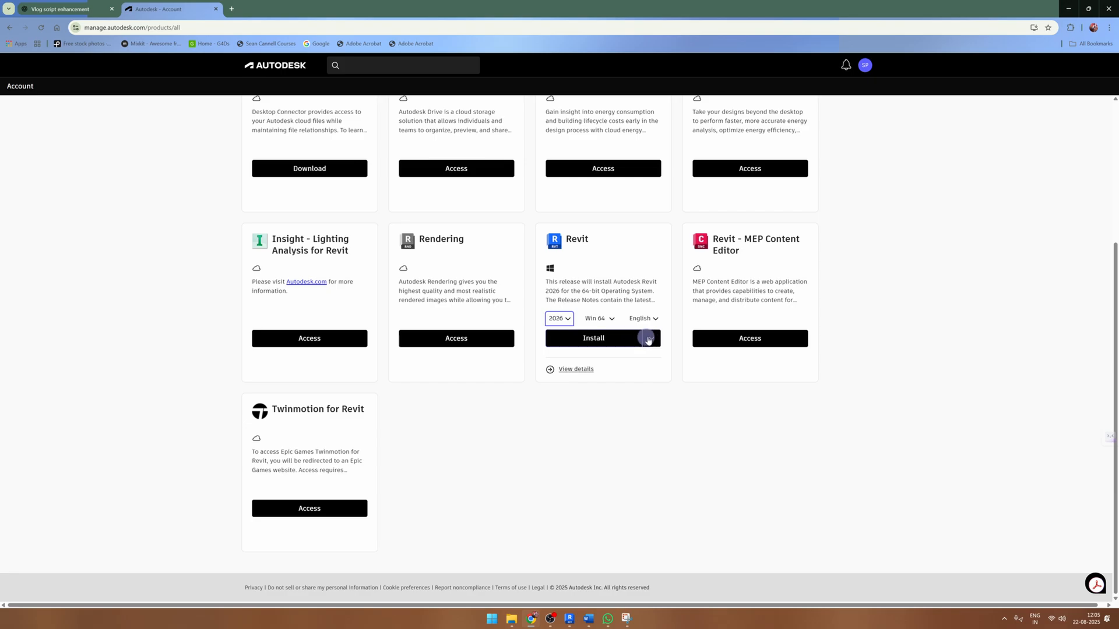
pyautogui.click(650, 338)
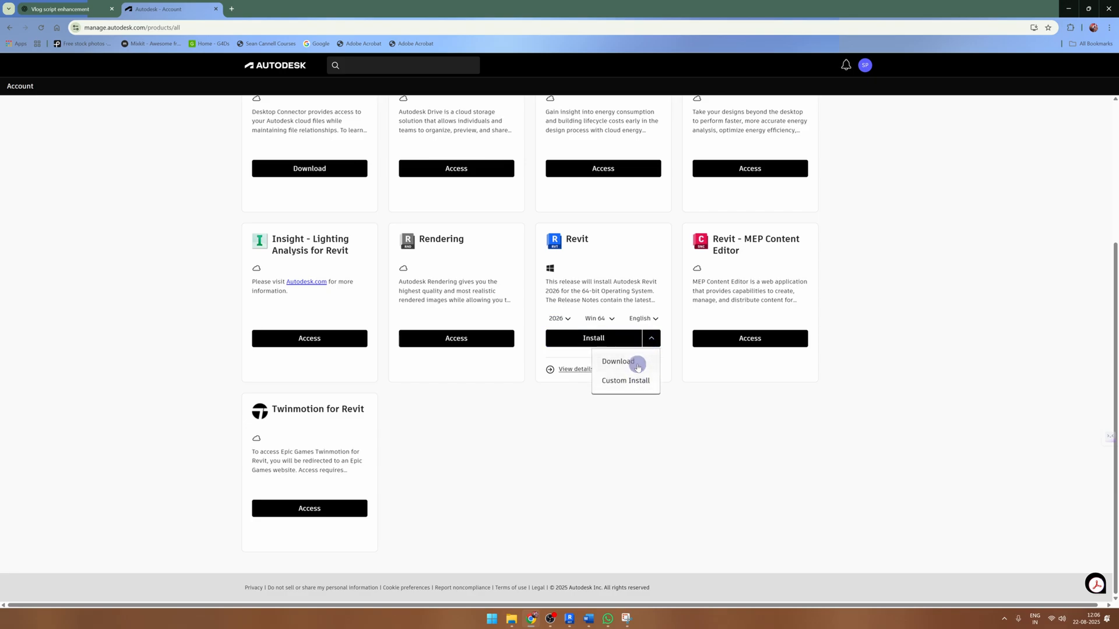
pyautogui.click(617, 361)
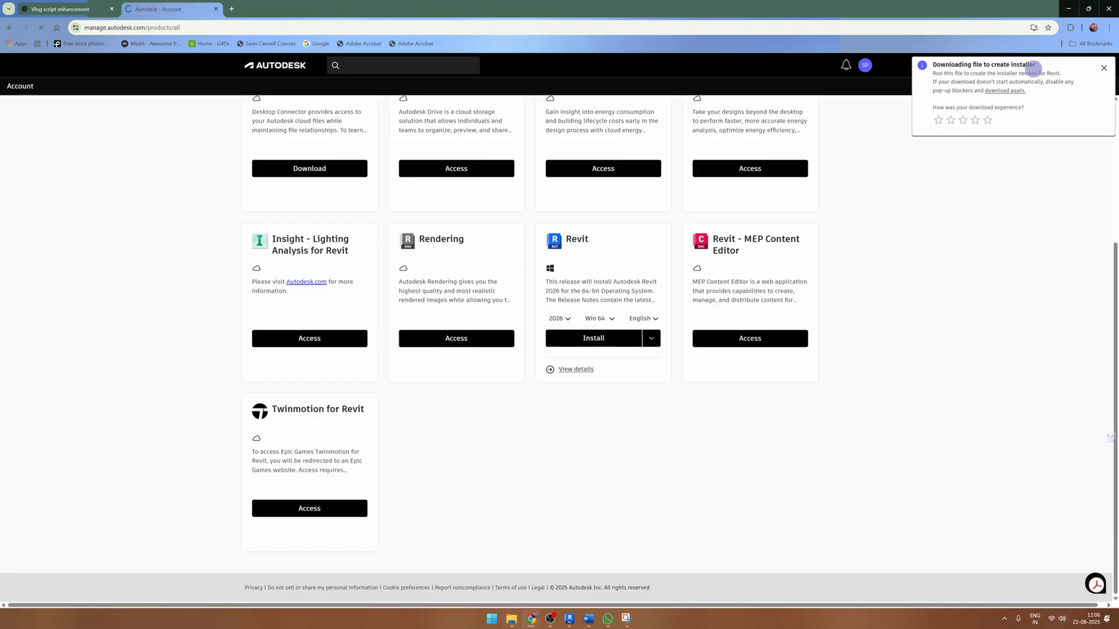
# Step: Save the download to the Desktop and run Create_Installer_RVT_2026_English_WIN64.exe from the REVIT 2026 folder
pyautogui.click(593, 338)
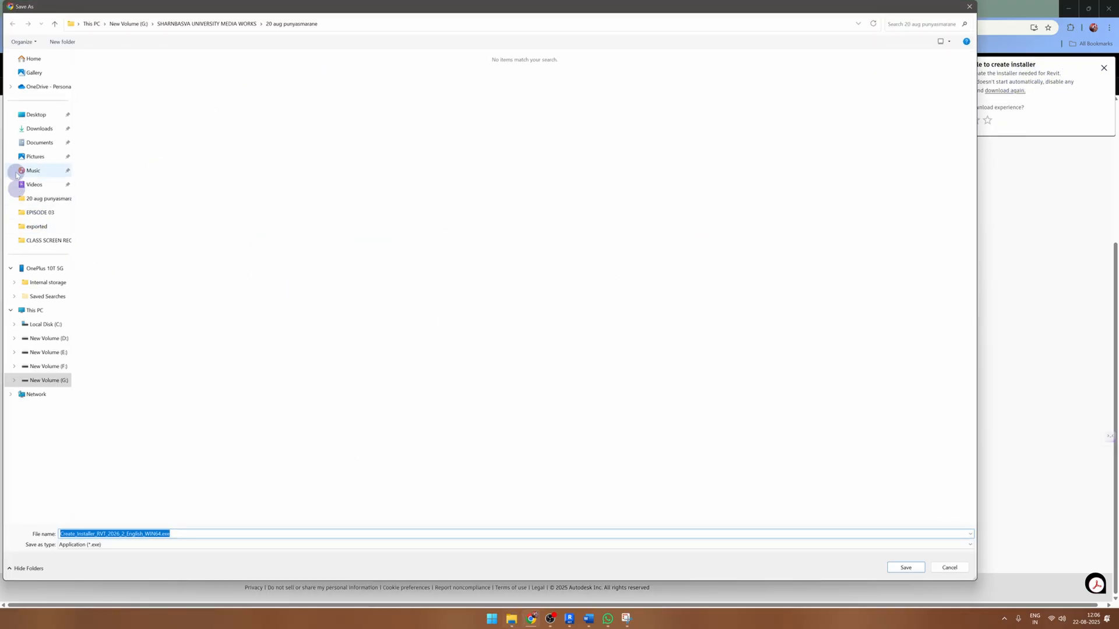
pyautogui.click(33, 115)
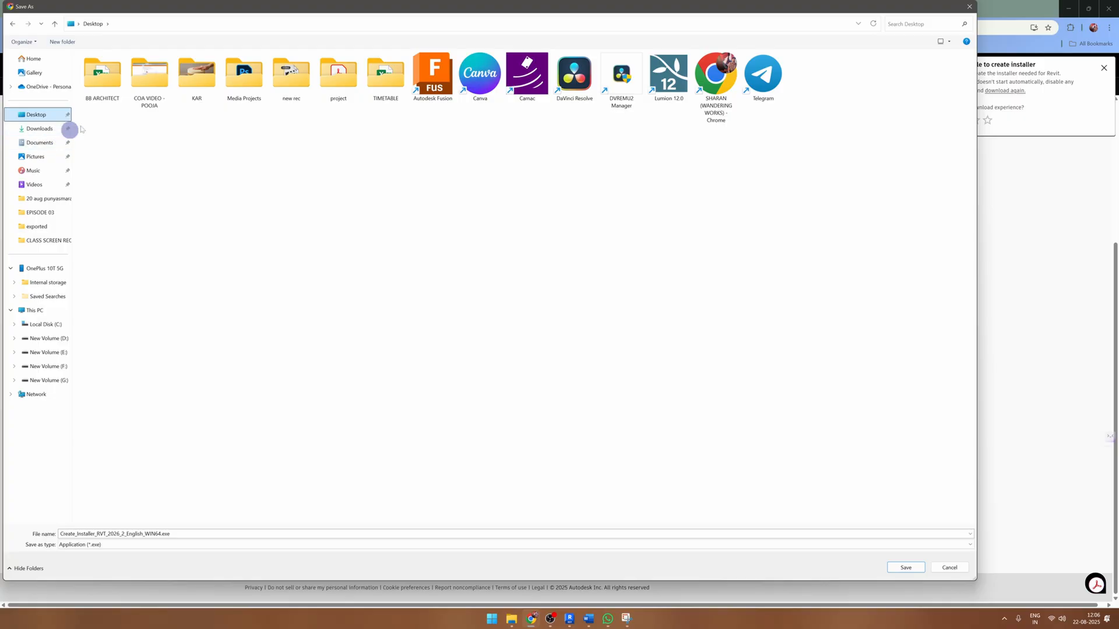
pyautogui.moveTo(511, 618)
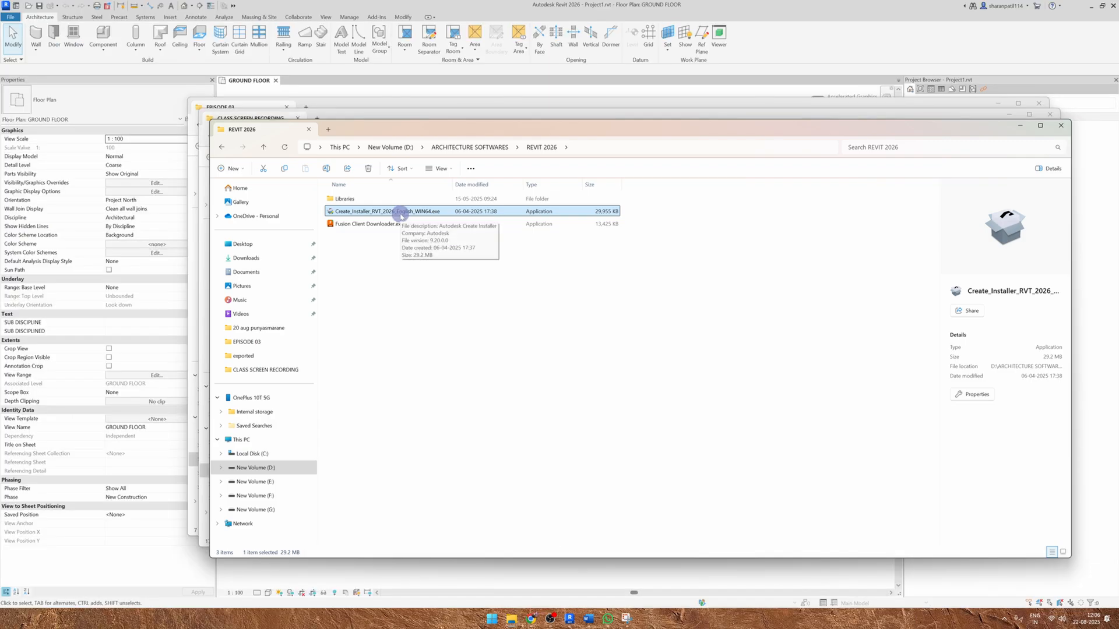
pyautogui.doubleClick(386, 211)
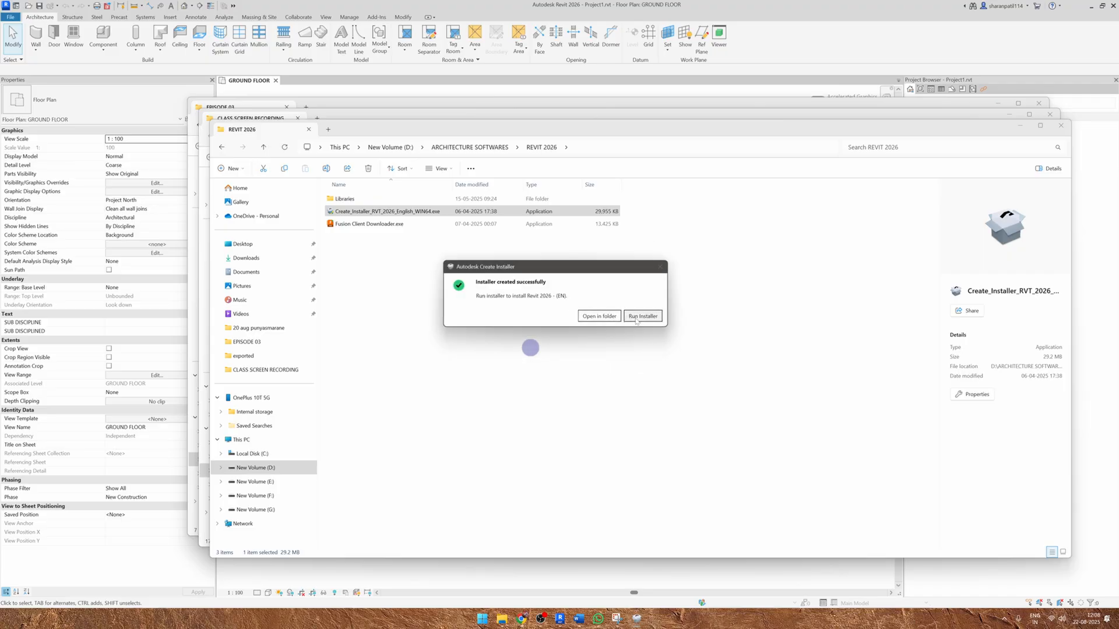
# Step: Run the newly created Revit 2026 installer so it begins preparing for installation
pyautogui.click(642, 315)
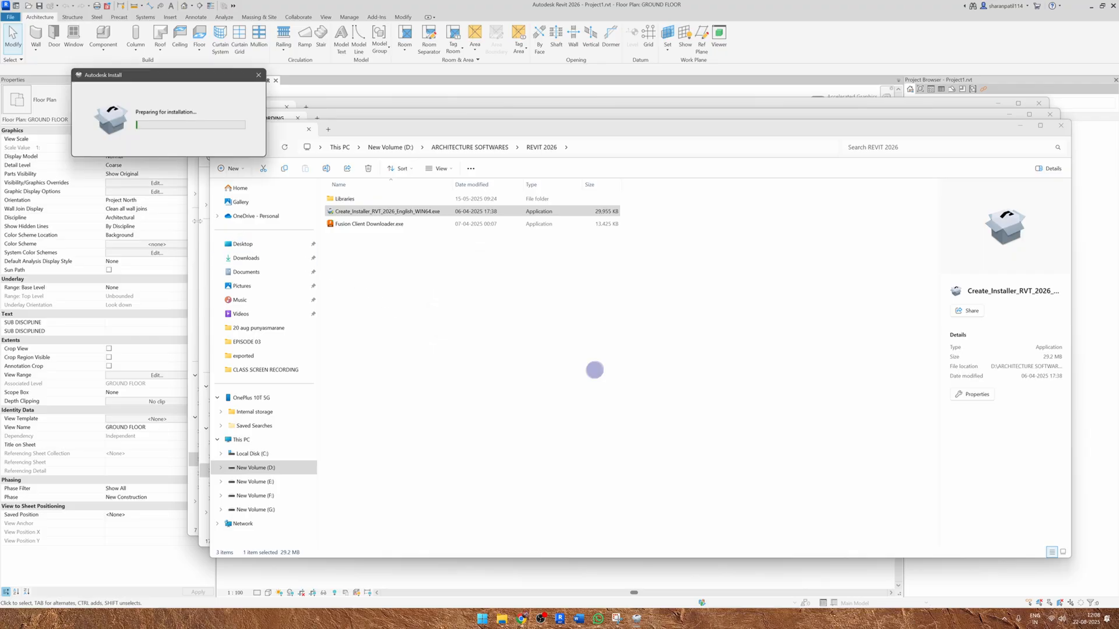
pyautogui.click(258, 75)
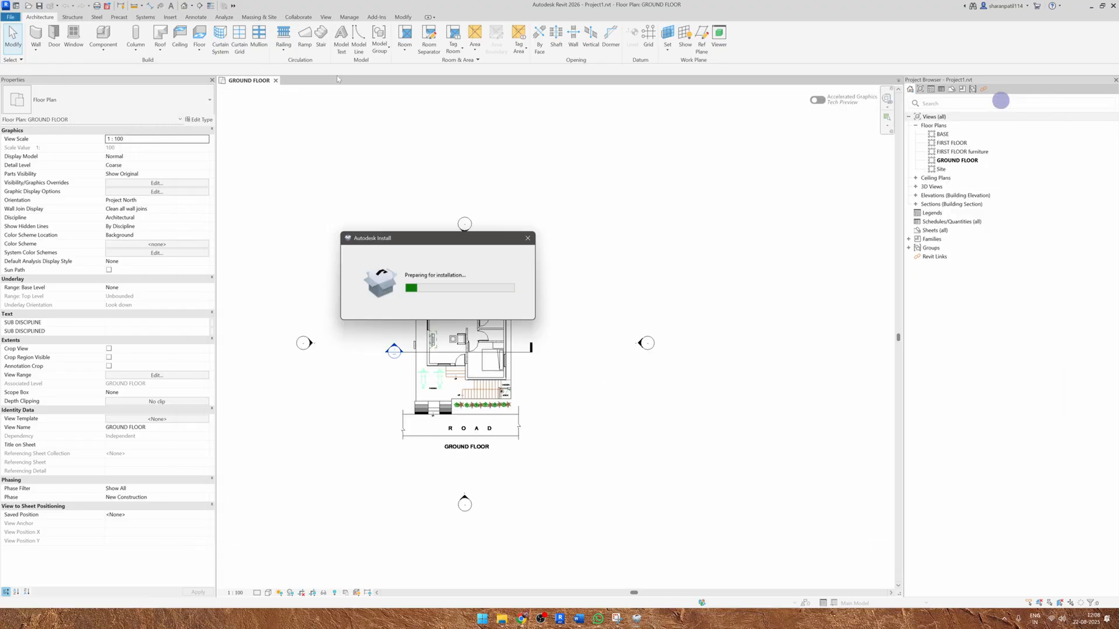
pyautogui.moveTo(480, 247)
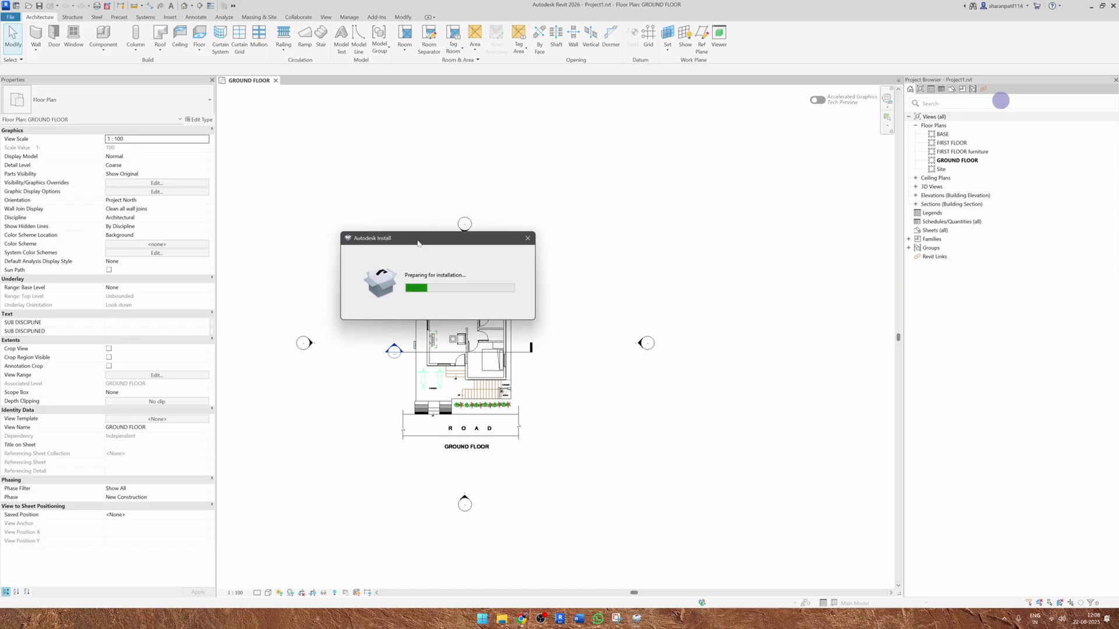
pyautogui.click(526, 238)
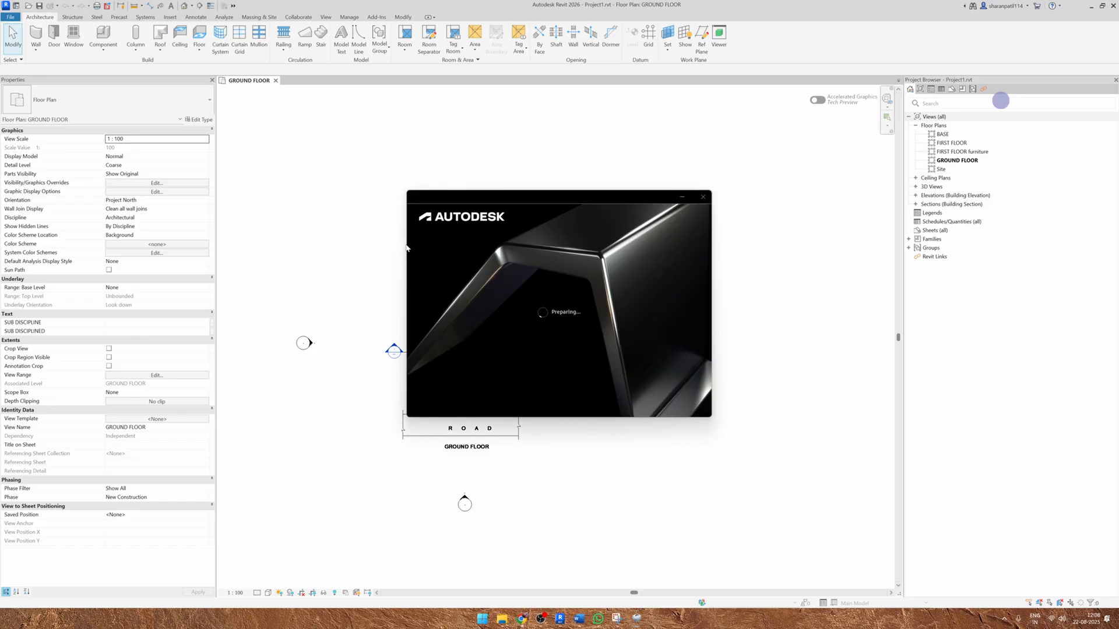
pyautogui.moveTo(487, 238)
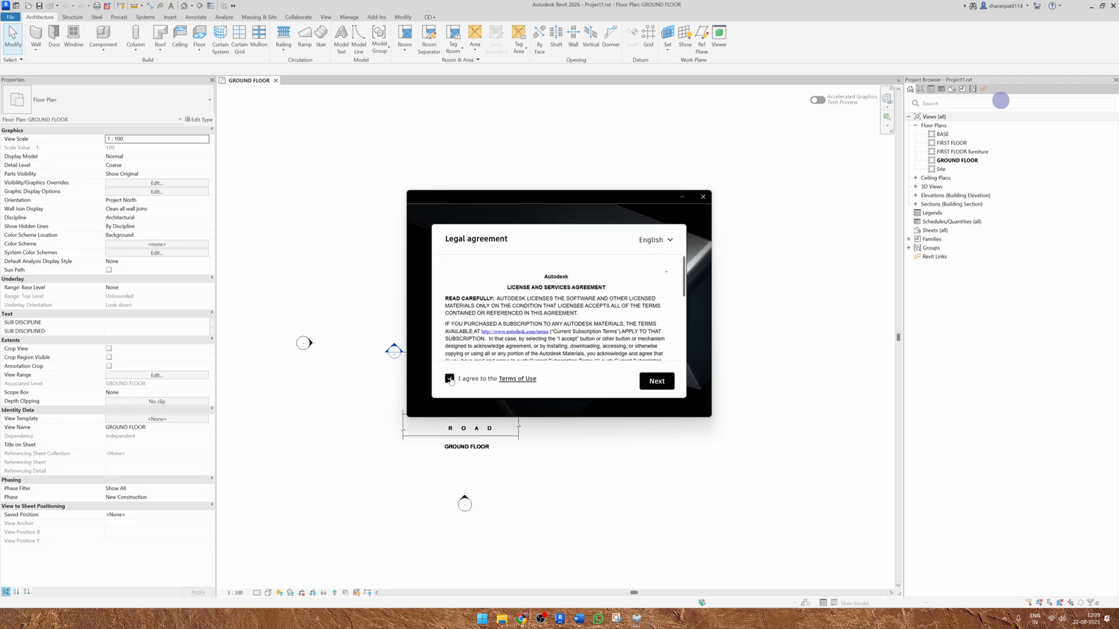
# Step: Agree to the Terms of Use and start installing Revit 2026 to the default paths, progress at 0%
pyautogui.click(657, 381)
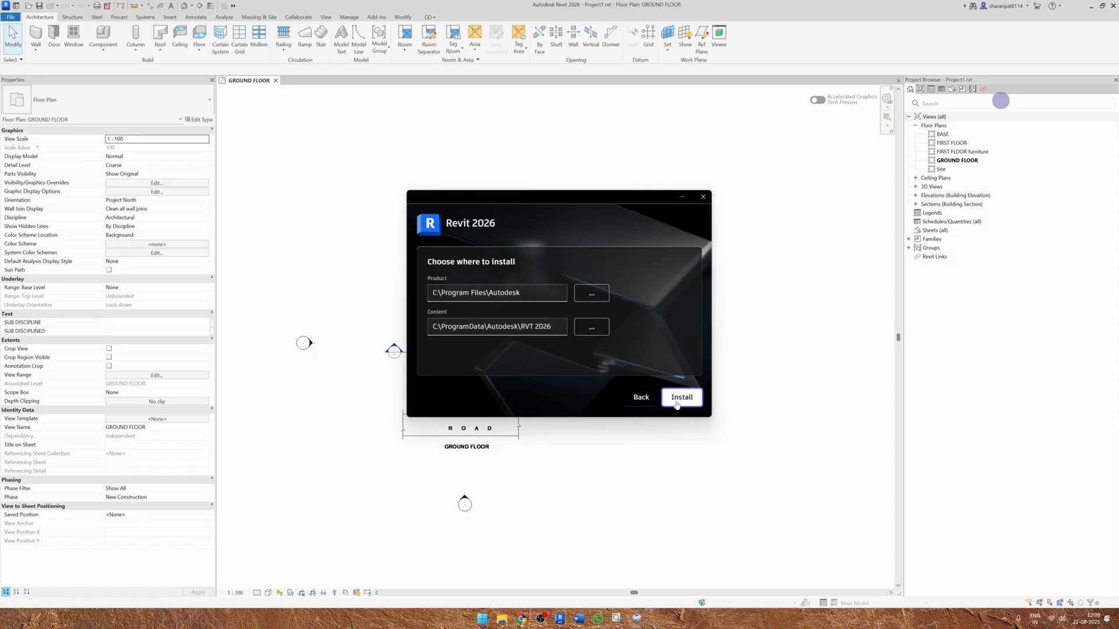
pyautogui.click(681, 398)
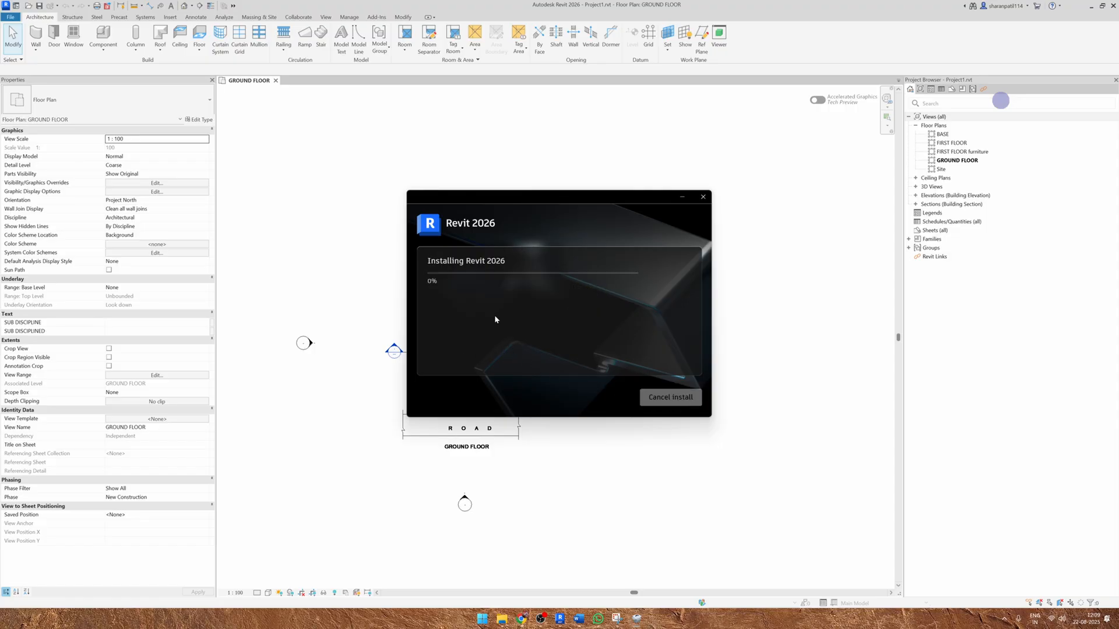
pyautogui.moveTo(601, 351)
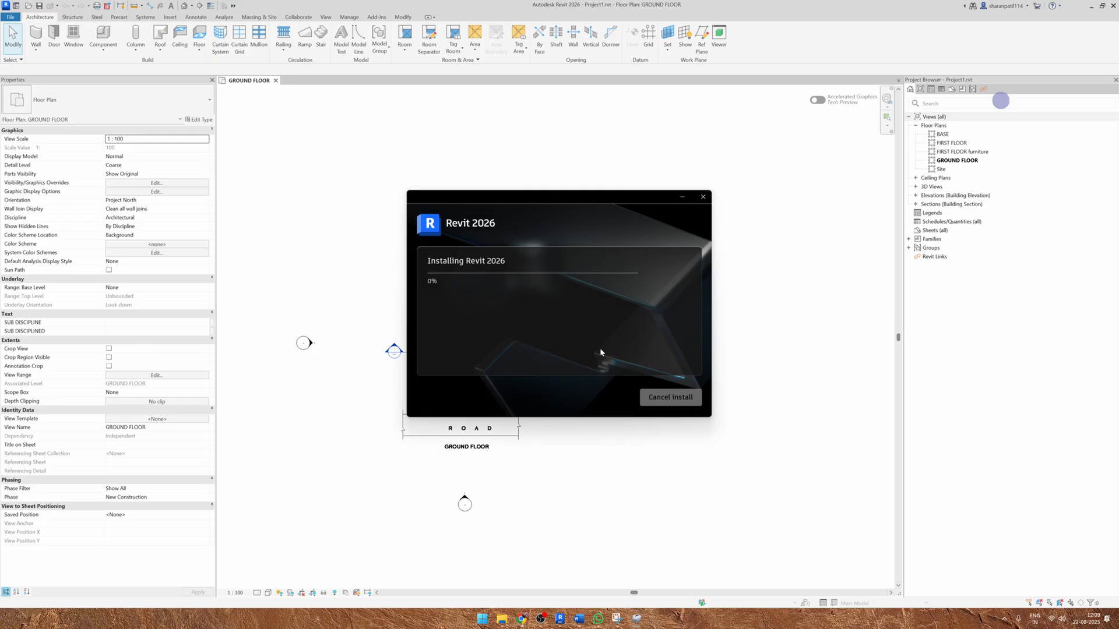